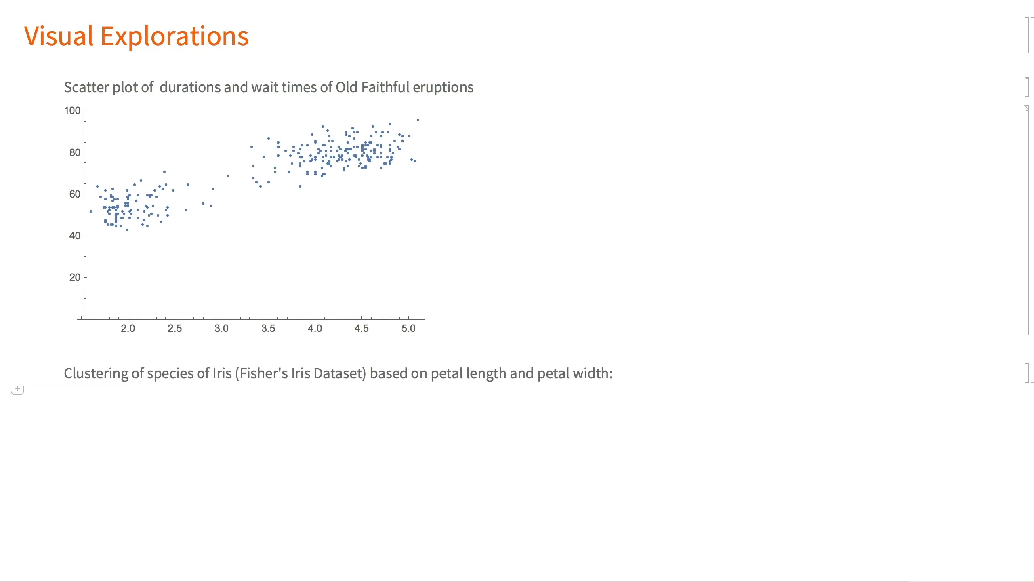
scroll(down, 3)
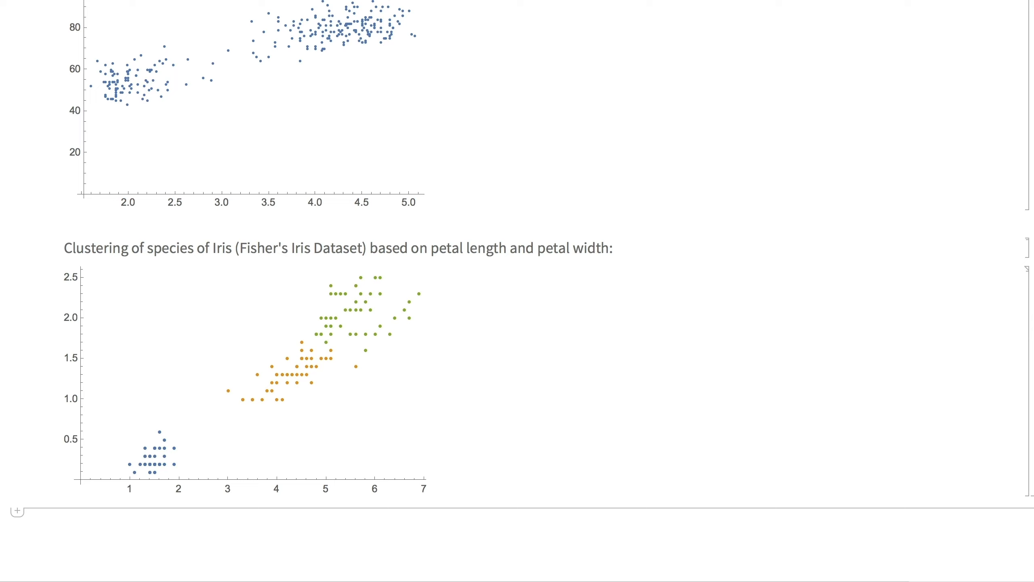
scroll(down, 3)
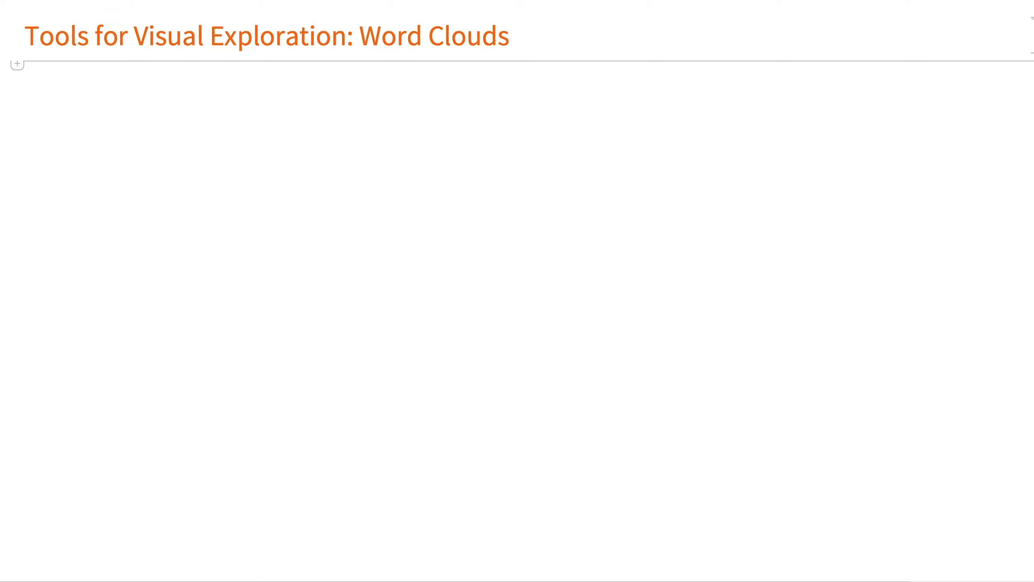
text(Word cloud made out of the text on the Multparadigm Data Science webpage:)
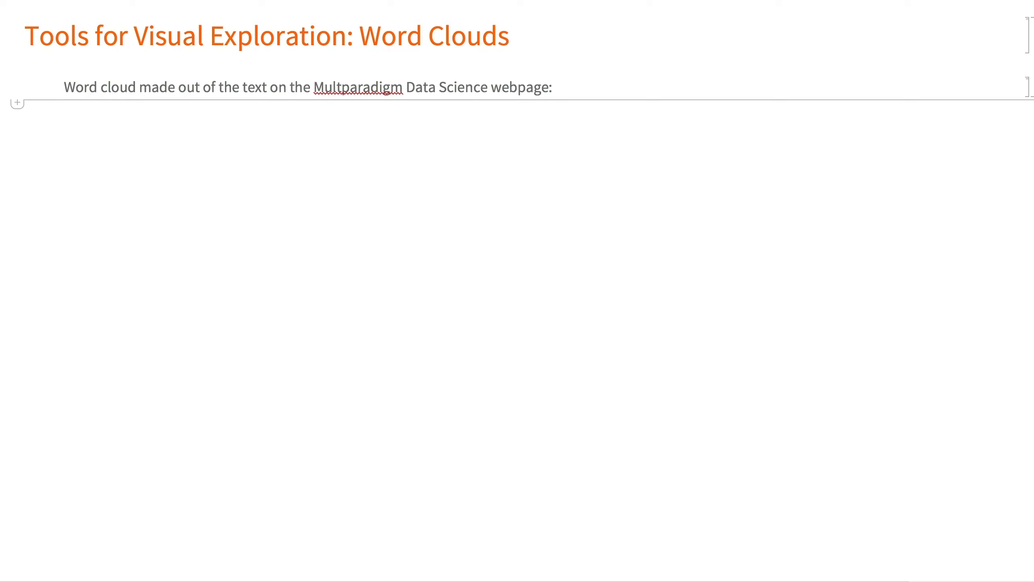
text(WordCloud[Import["https://www.mpdatascience.com/"]])
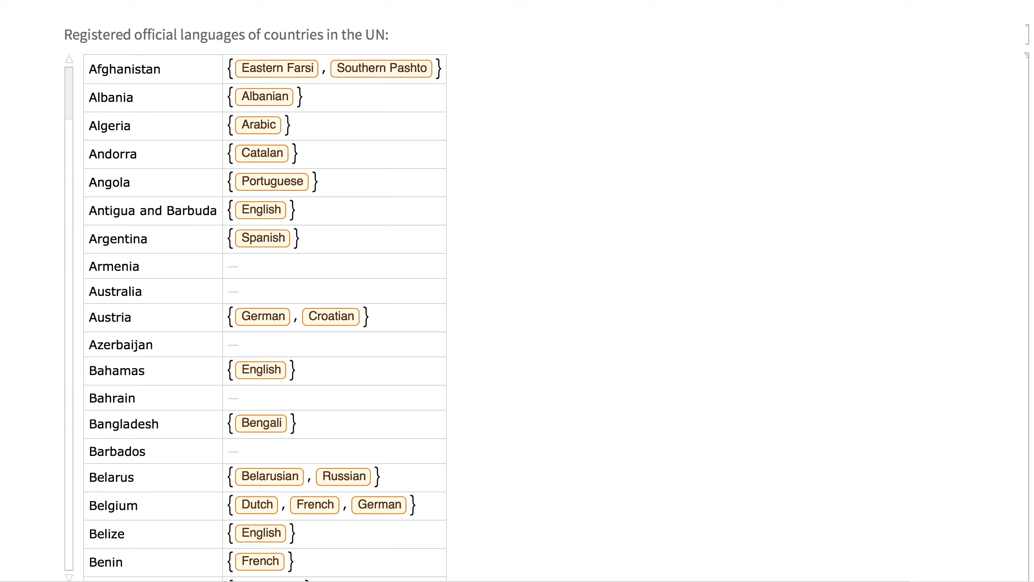
scroll(down, 3)
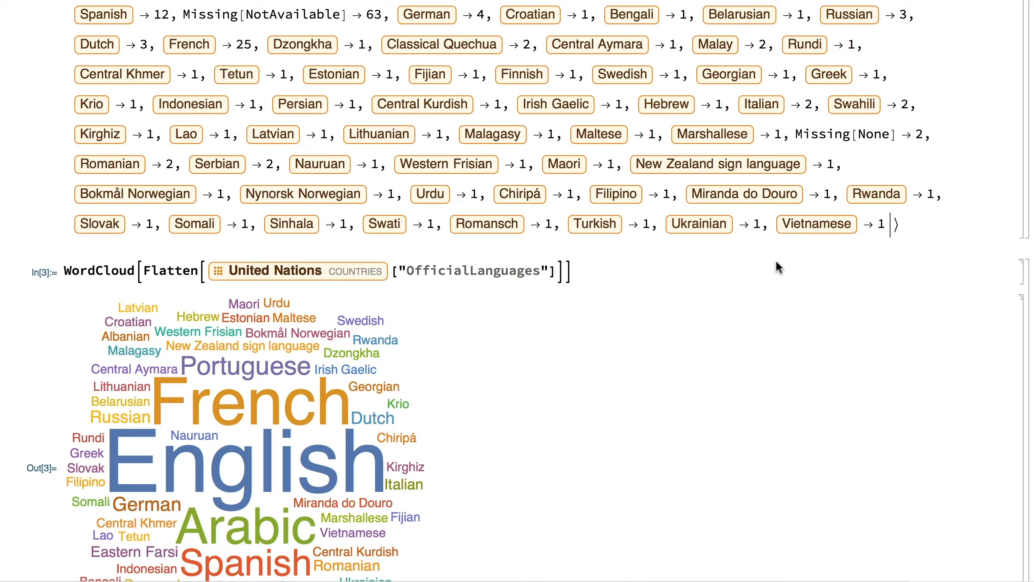
scroll(down, 3)
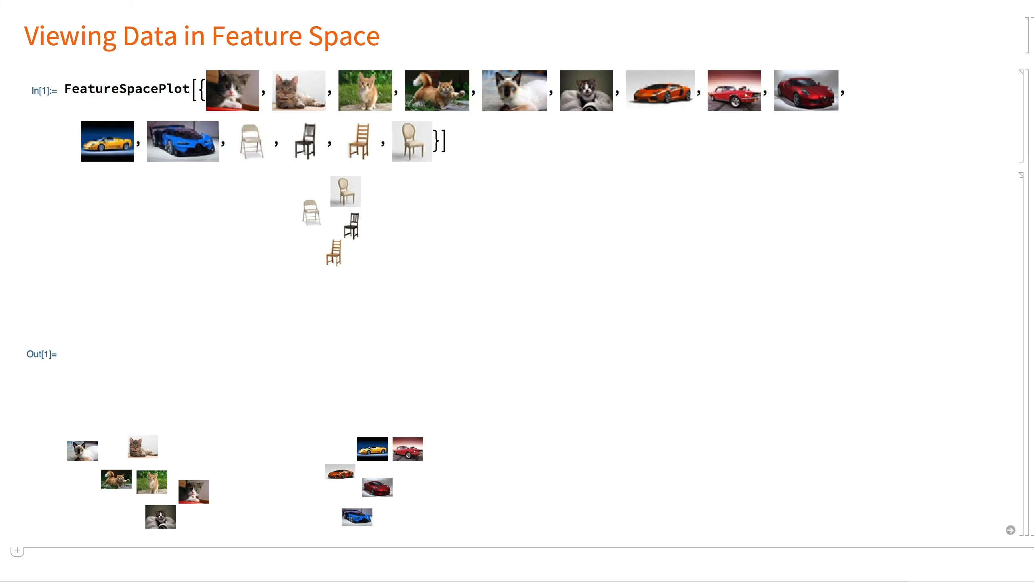
scroll(down, 3)
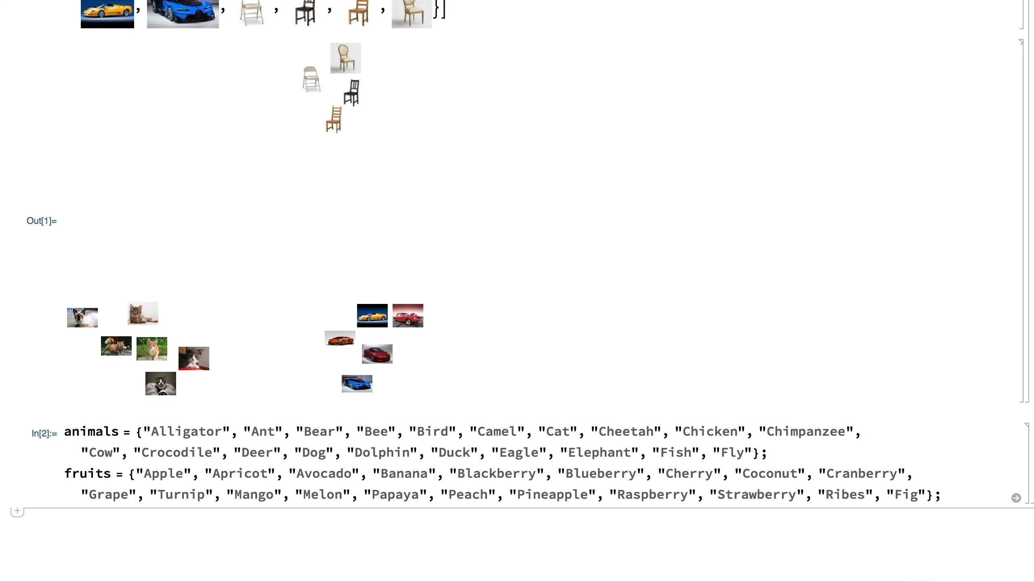
scroll(down, 3)
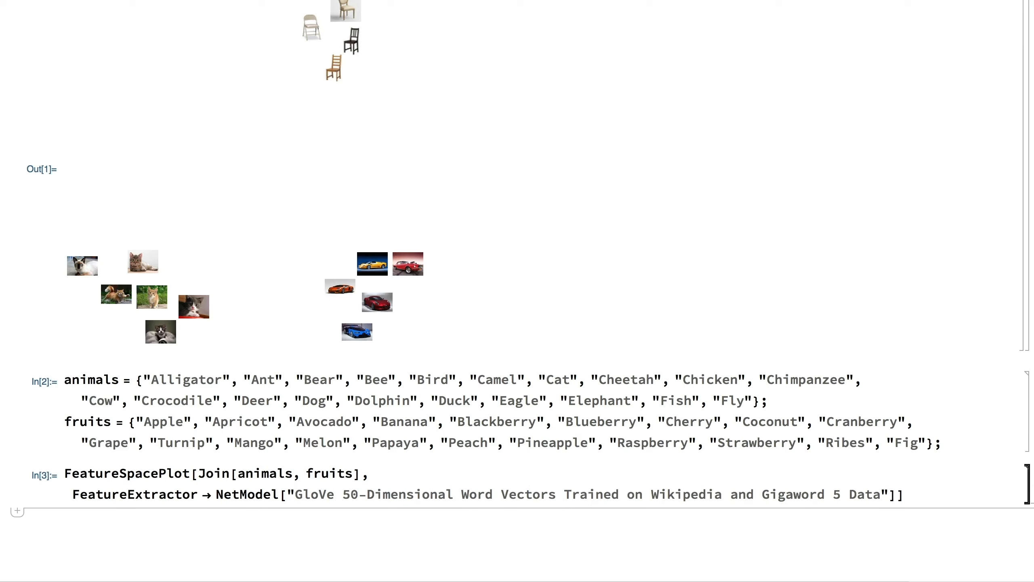
scroll(down, 3)
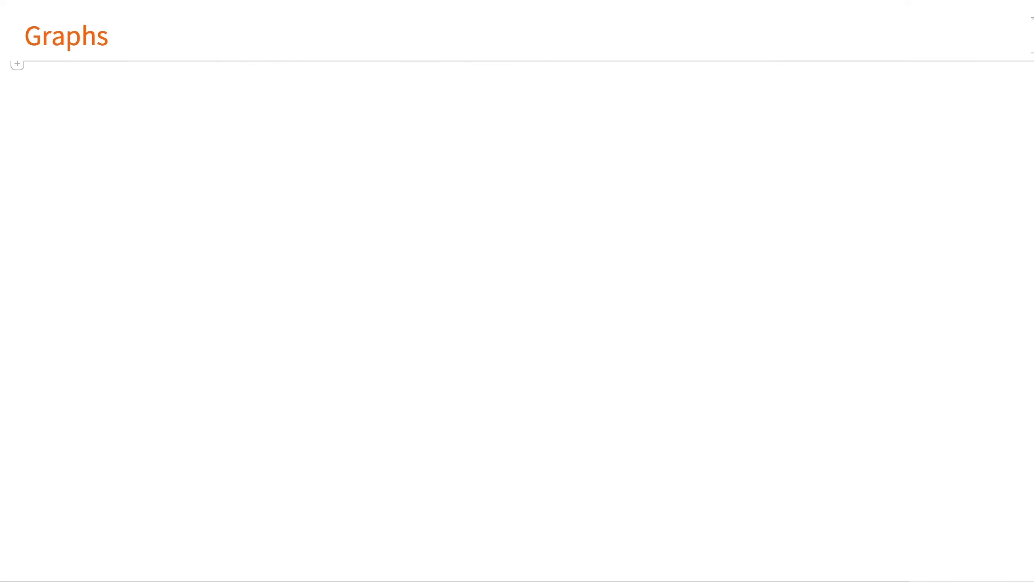
scroll(down, 3)
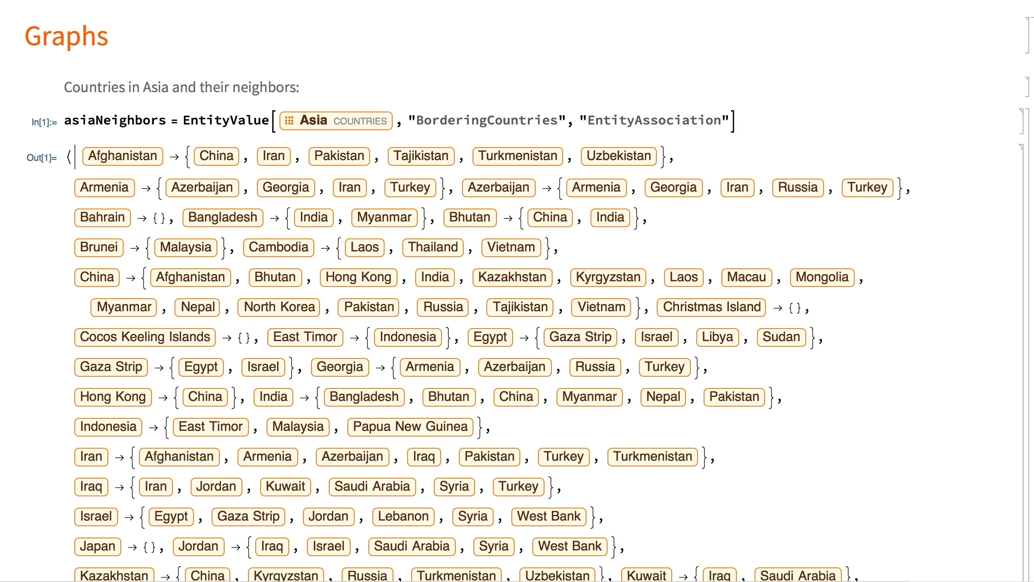
scroll(down, 3)
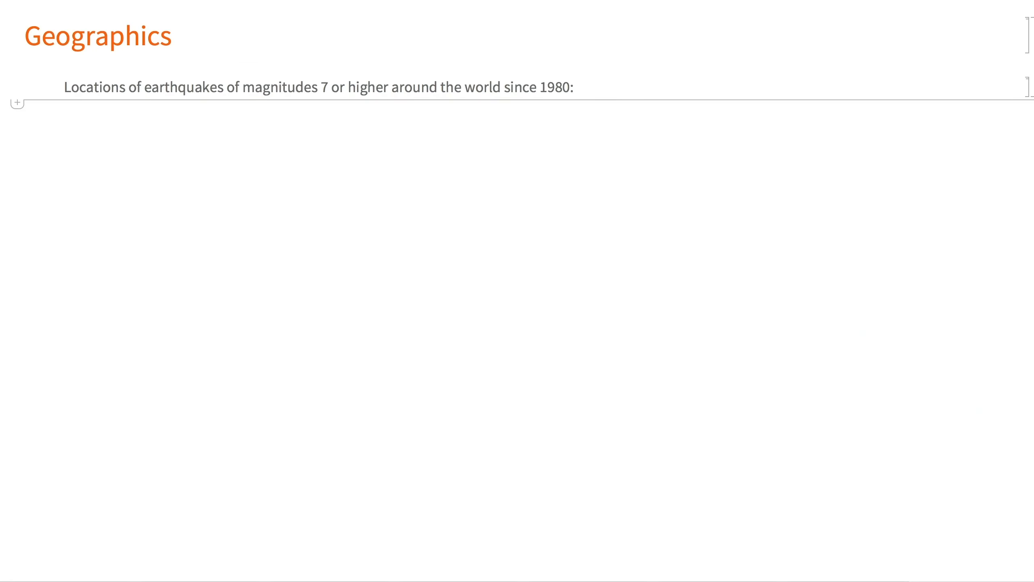
text(EarthquakeData[All, 7, {{1980, 1, 1}, Today}, "Position"]["Values"])
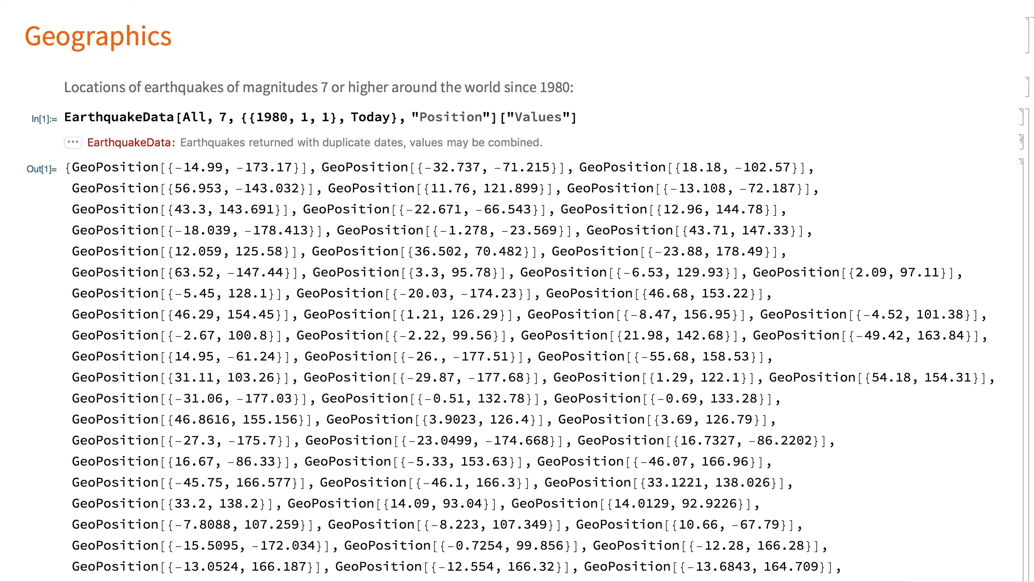
scroll(down, 3)
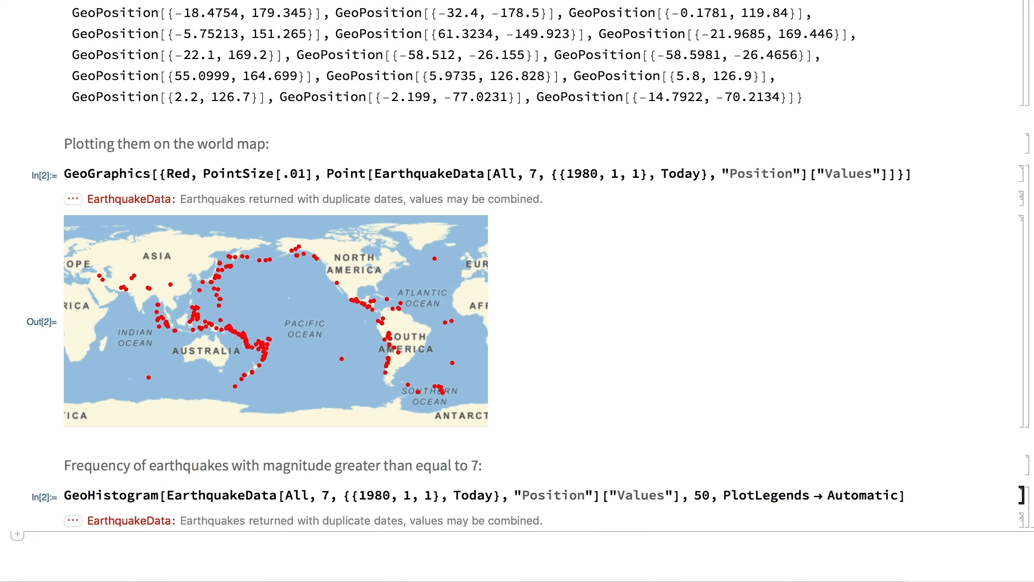
scroll(down, 3)
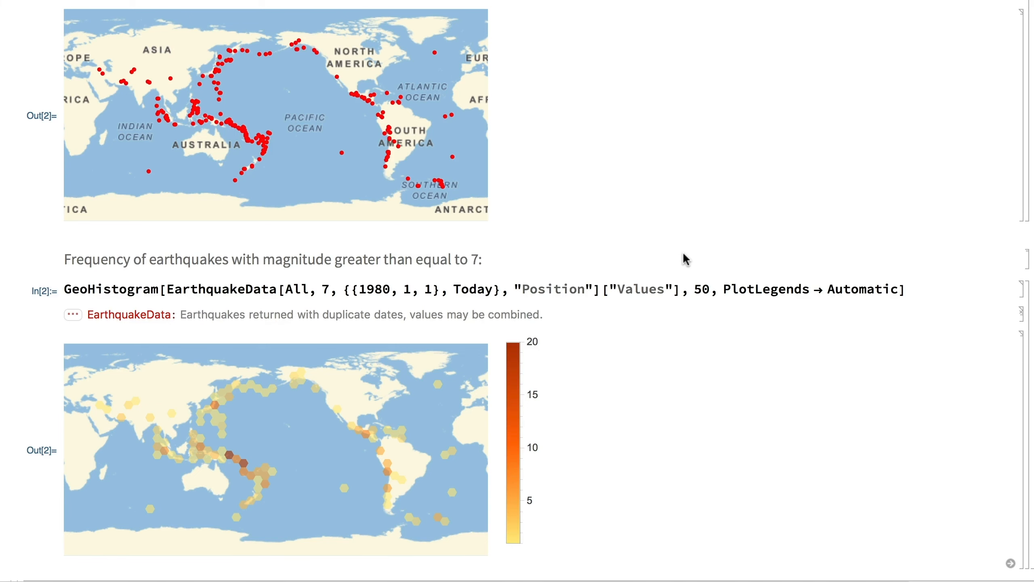
scroll(down, 3)
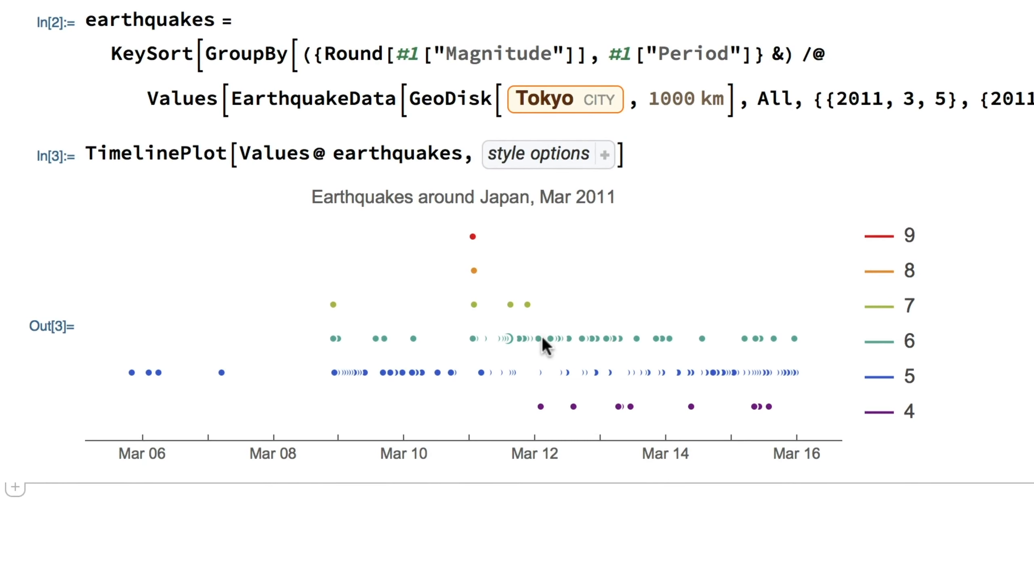
mouse_move(567, 323)
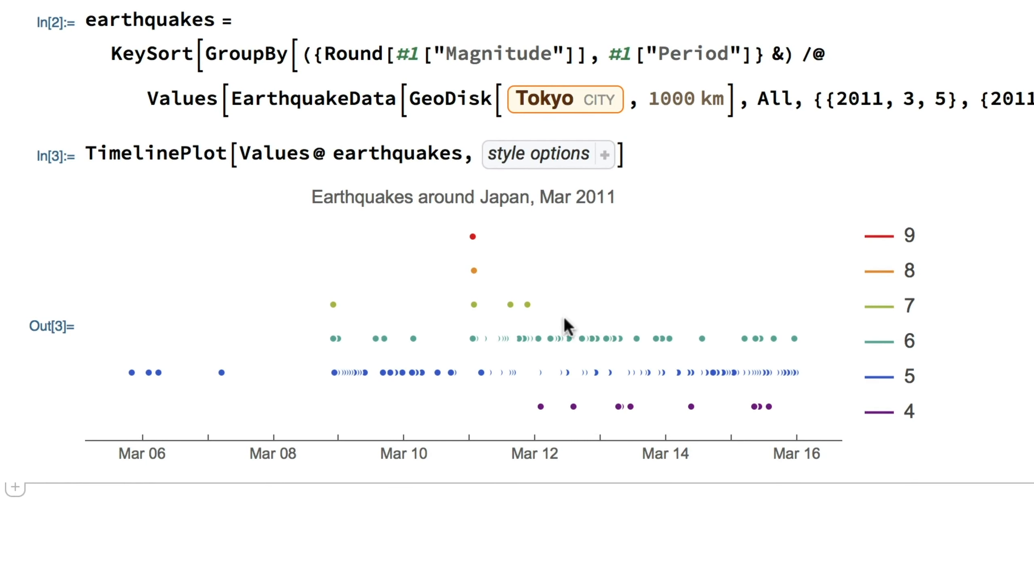
mouse_move(472, 236)
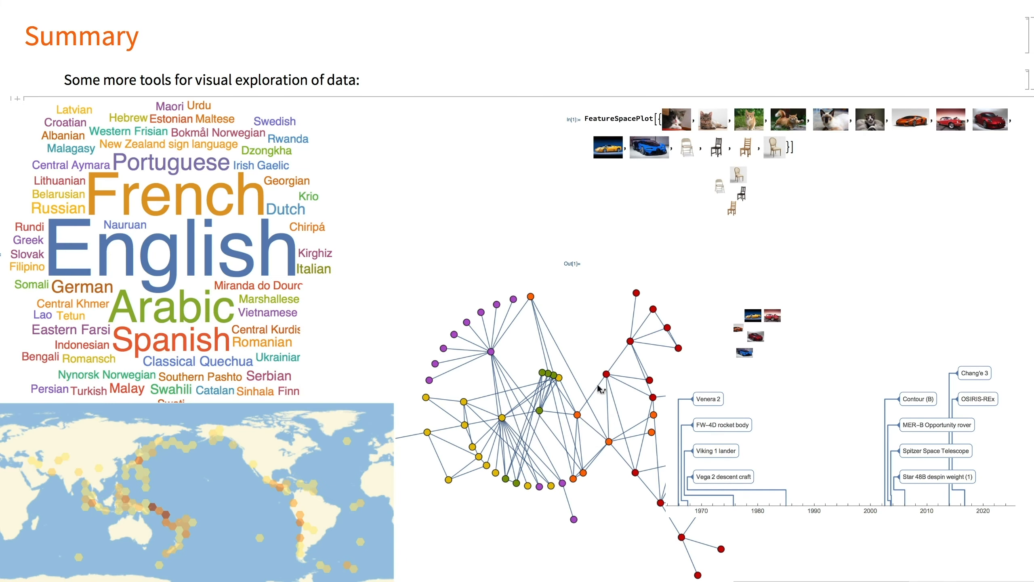
mouse_move(579, 517)
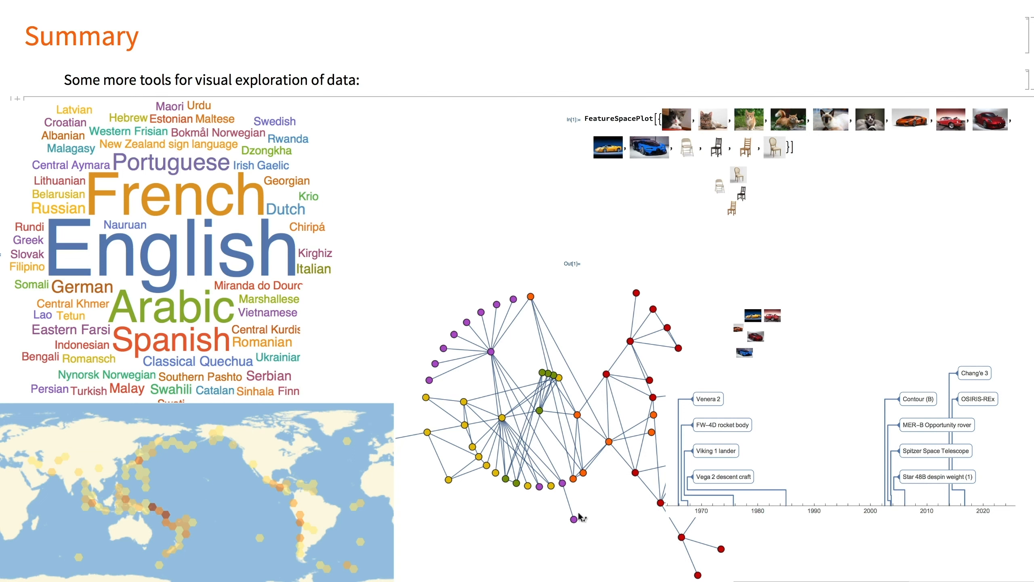